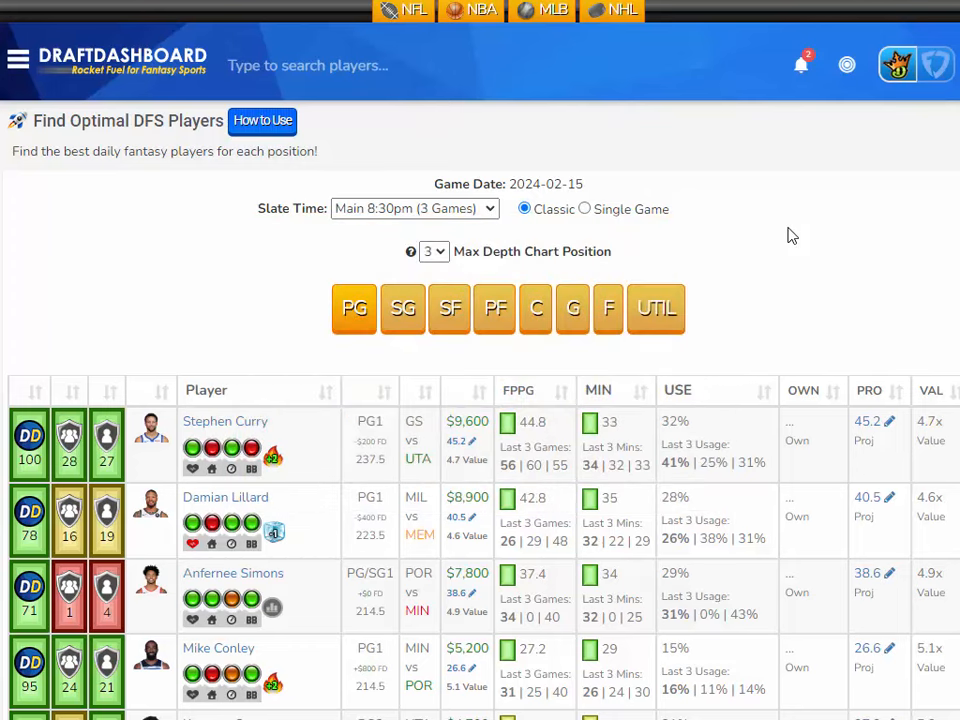
scroll(down, 3)
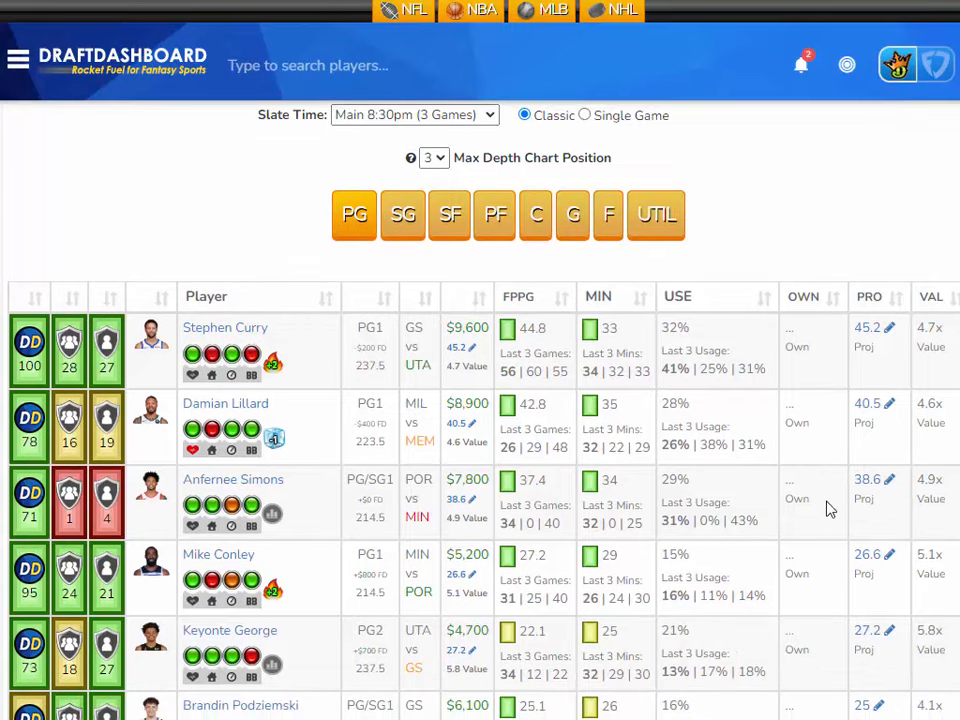
scroll(down, 3)
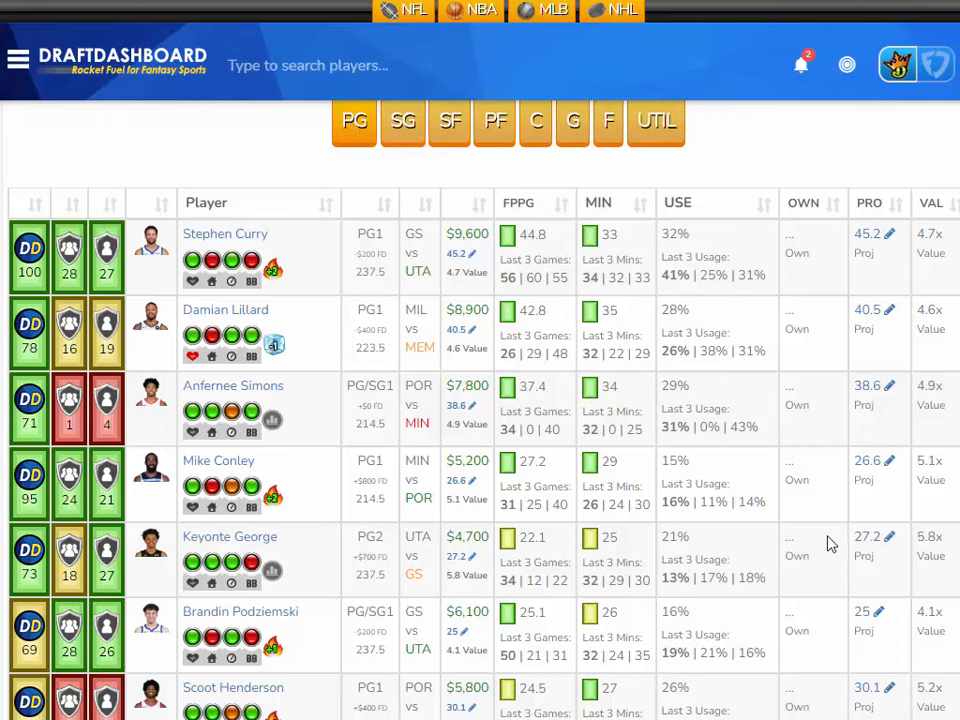
mouse_move(843, 562)
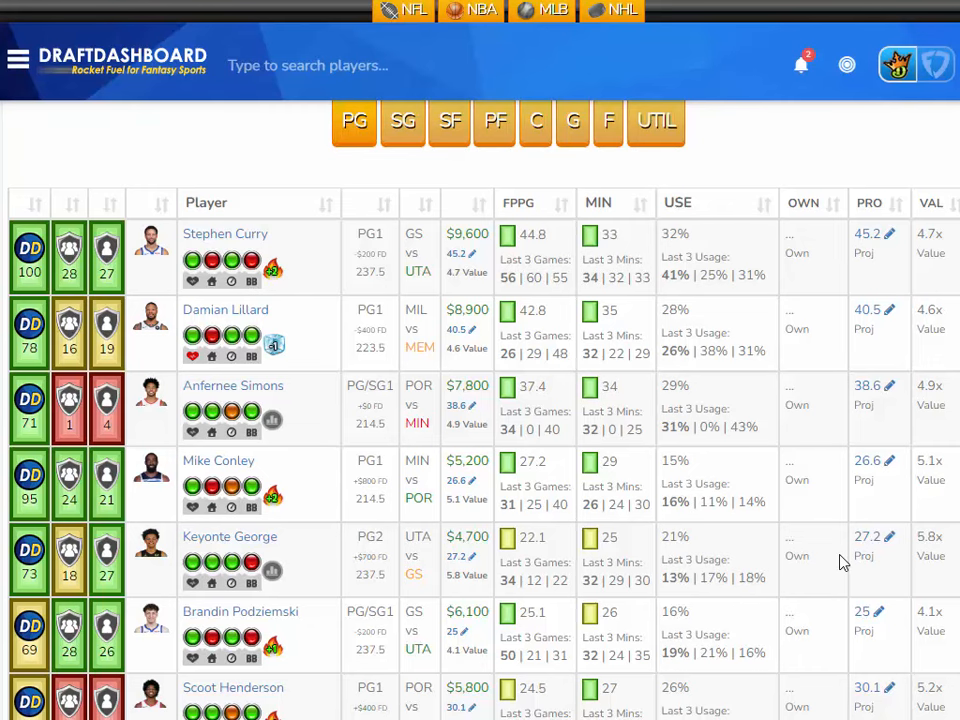
mouse_move(318, 538)
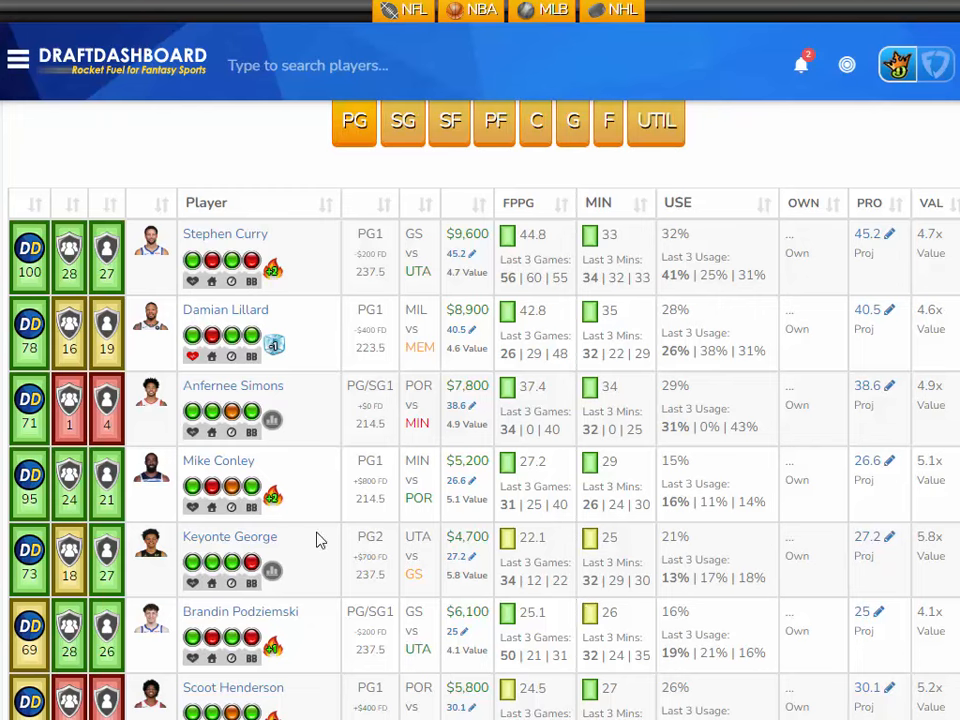
mouse_move(274, 510)
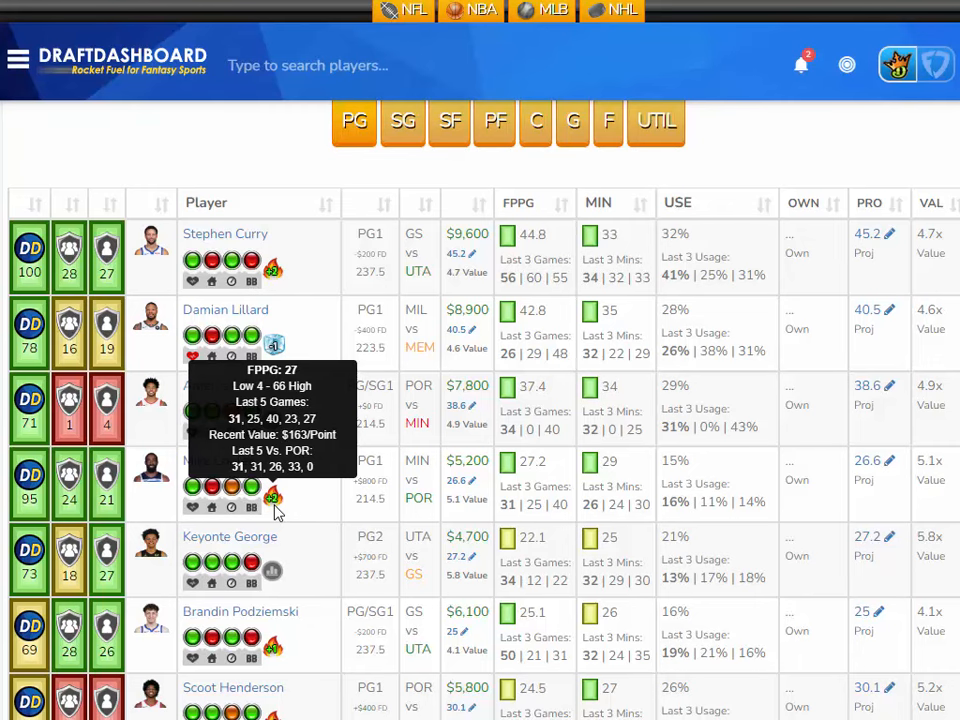
scroll(down, 3)
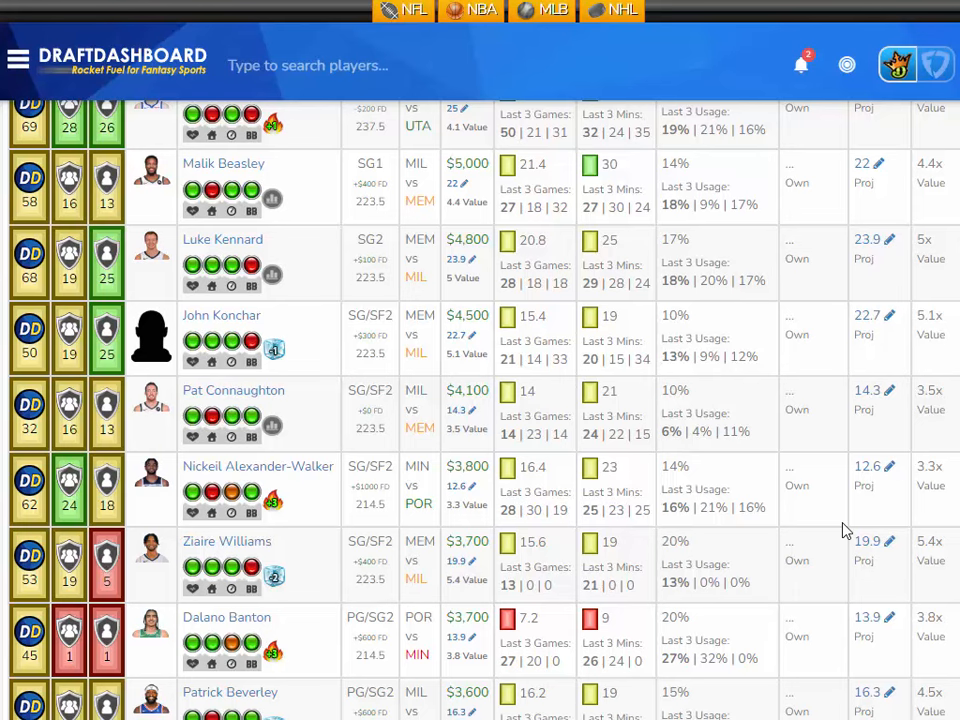
mouse_move(835, 533)
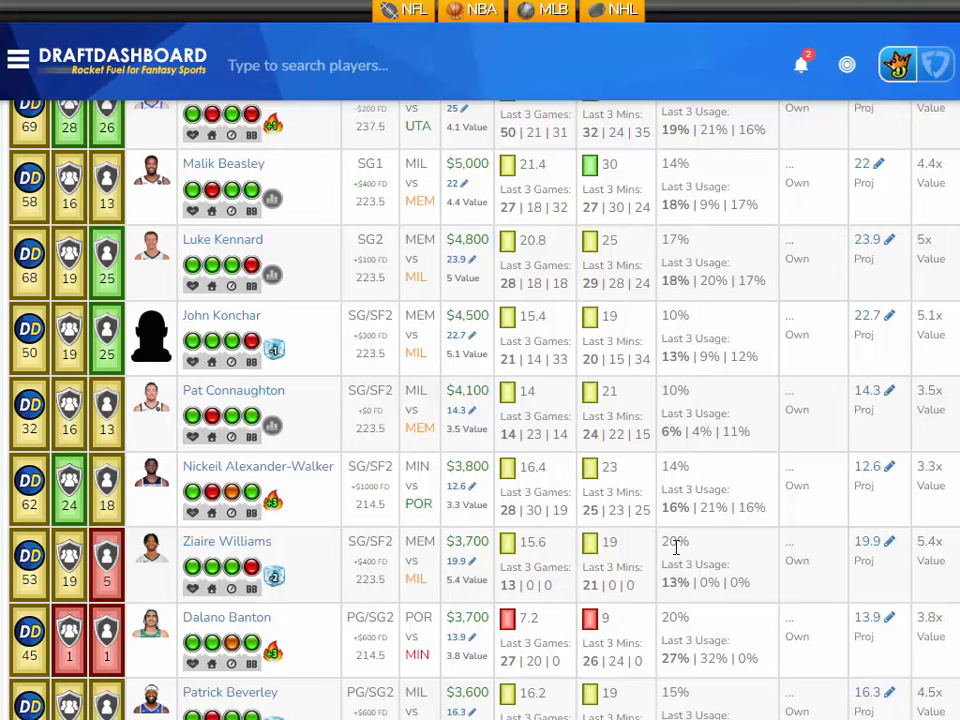
mouse_move(697, 529)
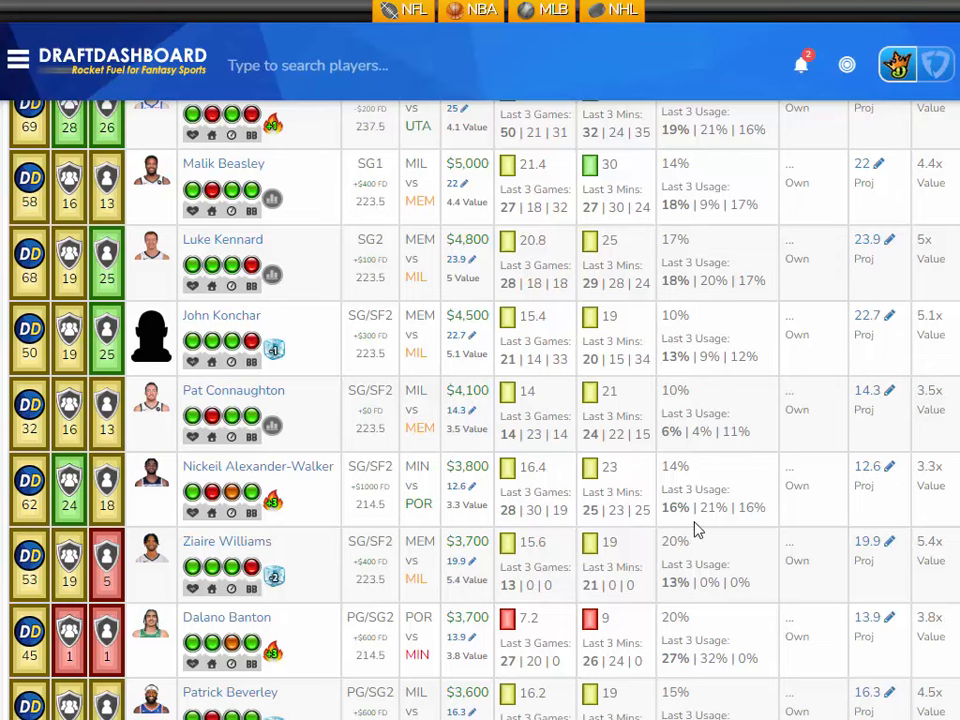